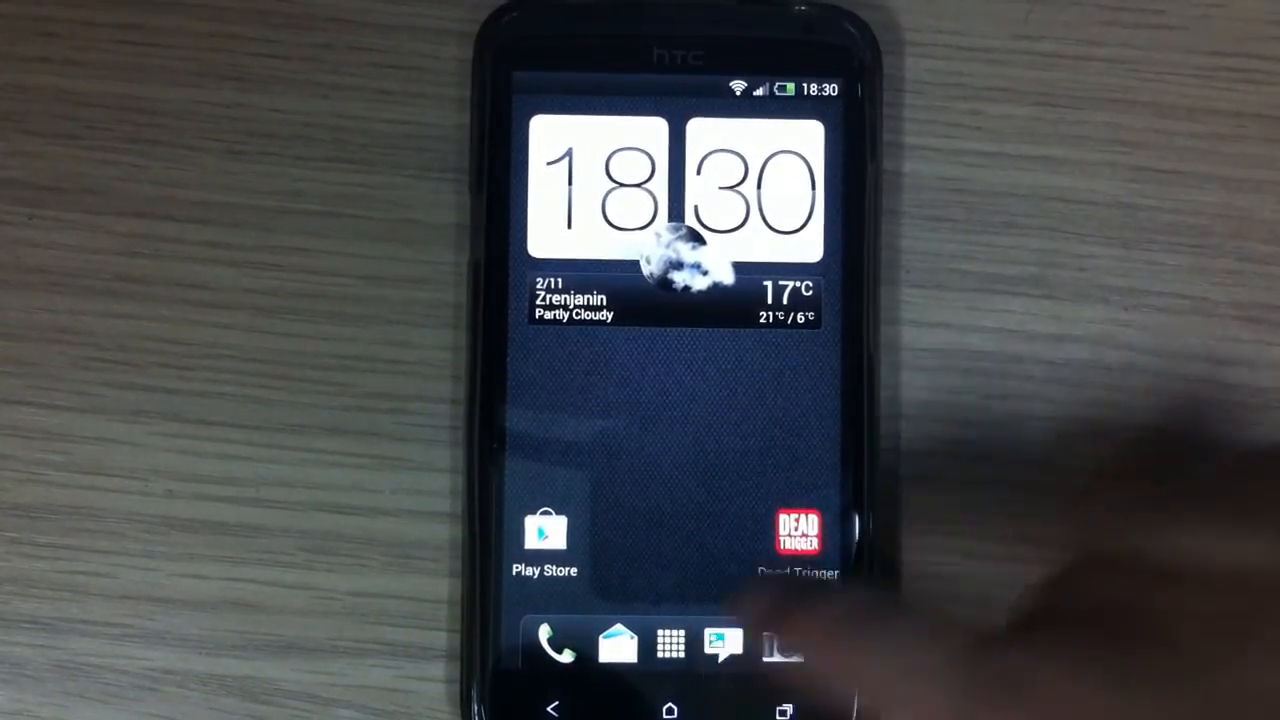
Launch HTC Messages and start a new message
left_click(722, 645)
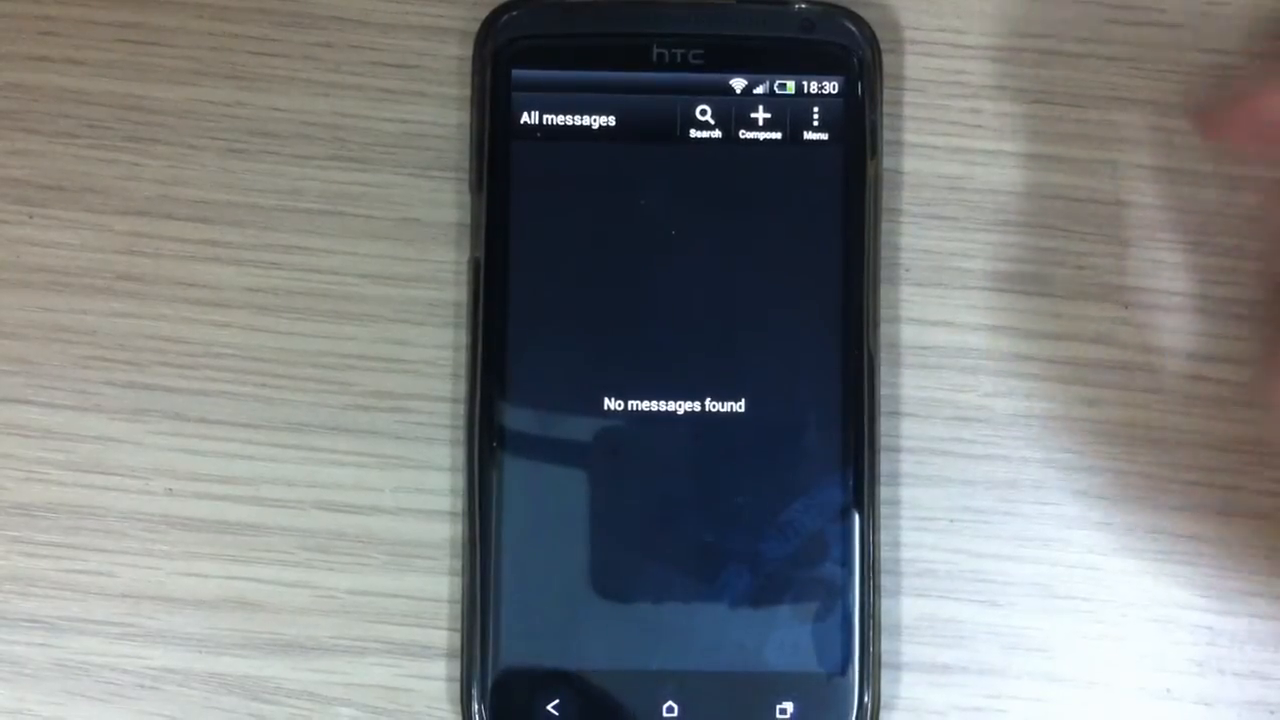
left_click(759, 118)
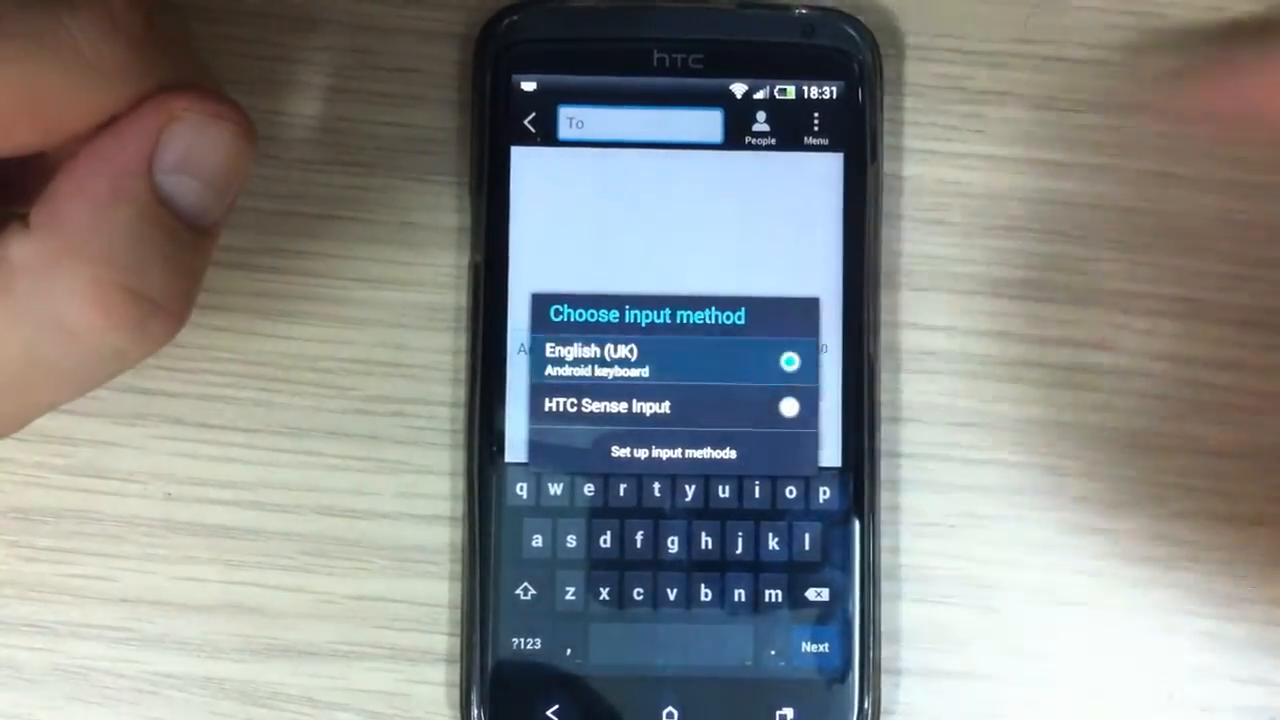
Confirm the Android keyboard and test it by typing '8' and '5' in the recipient field
left_click(590, 360)
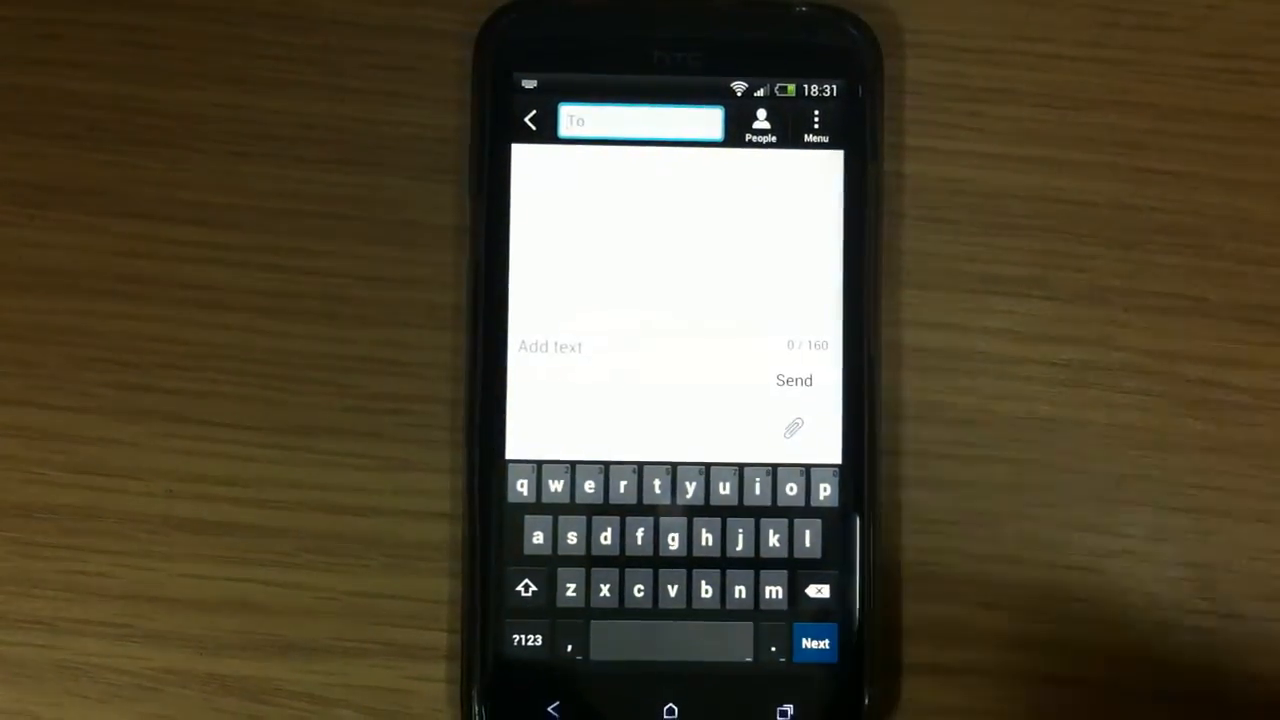
left_click(723, 487)
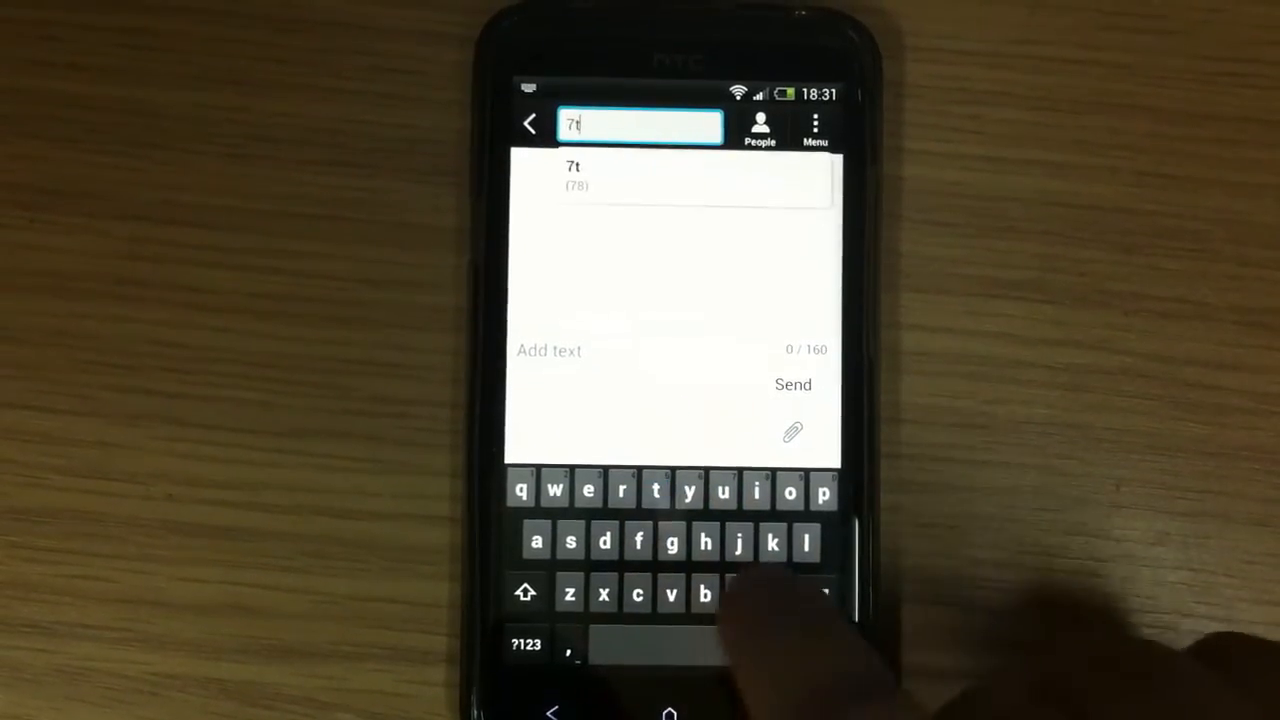
type("8686")
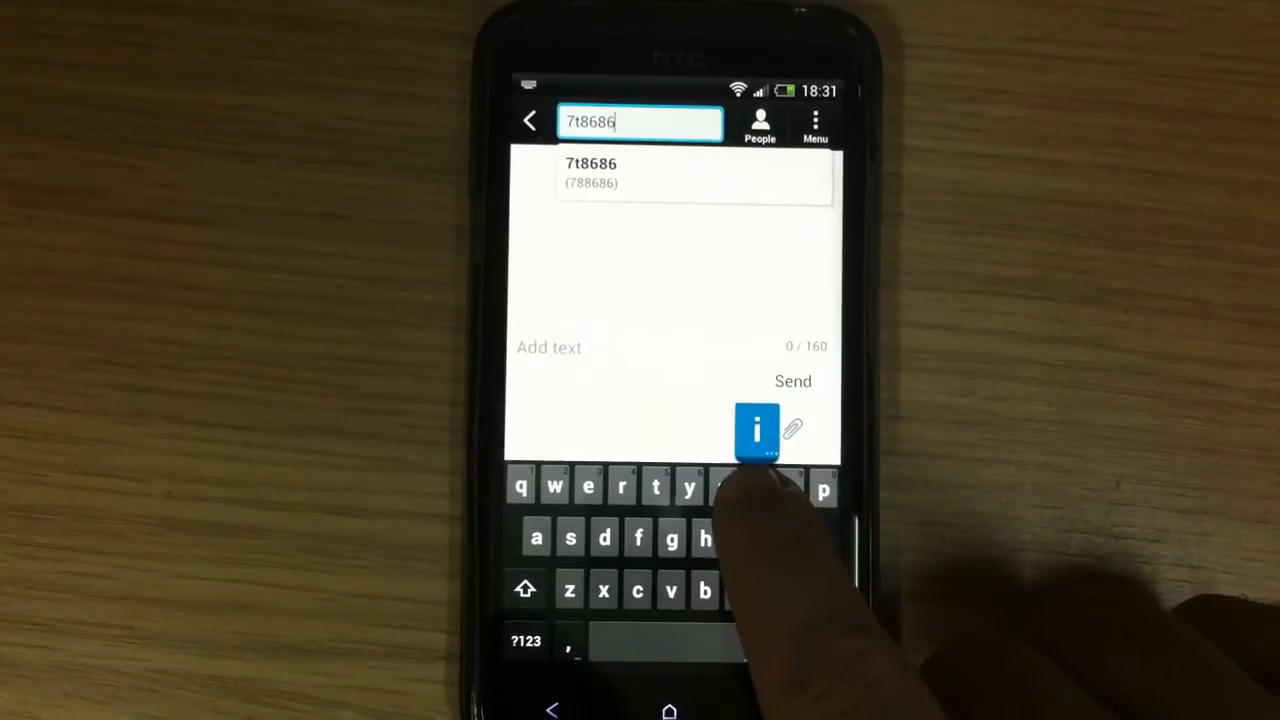
type("5")
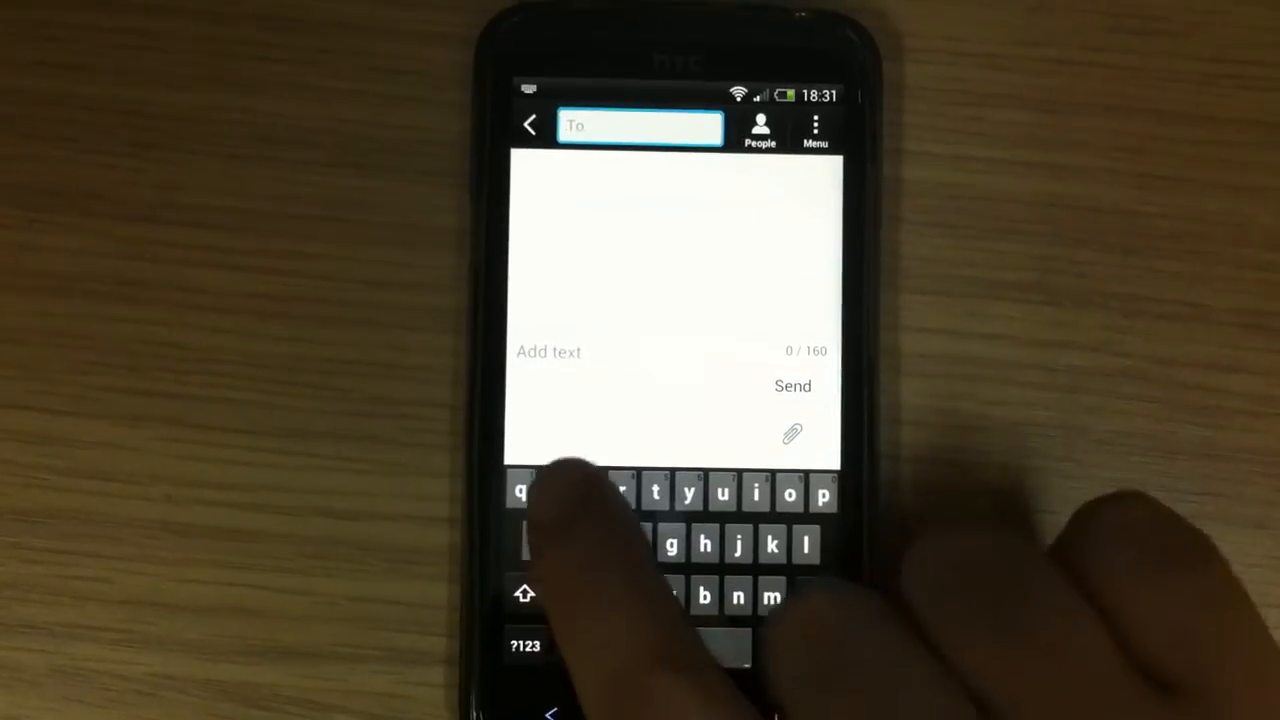
type("would like to go to pub")
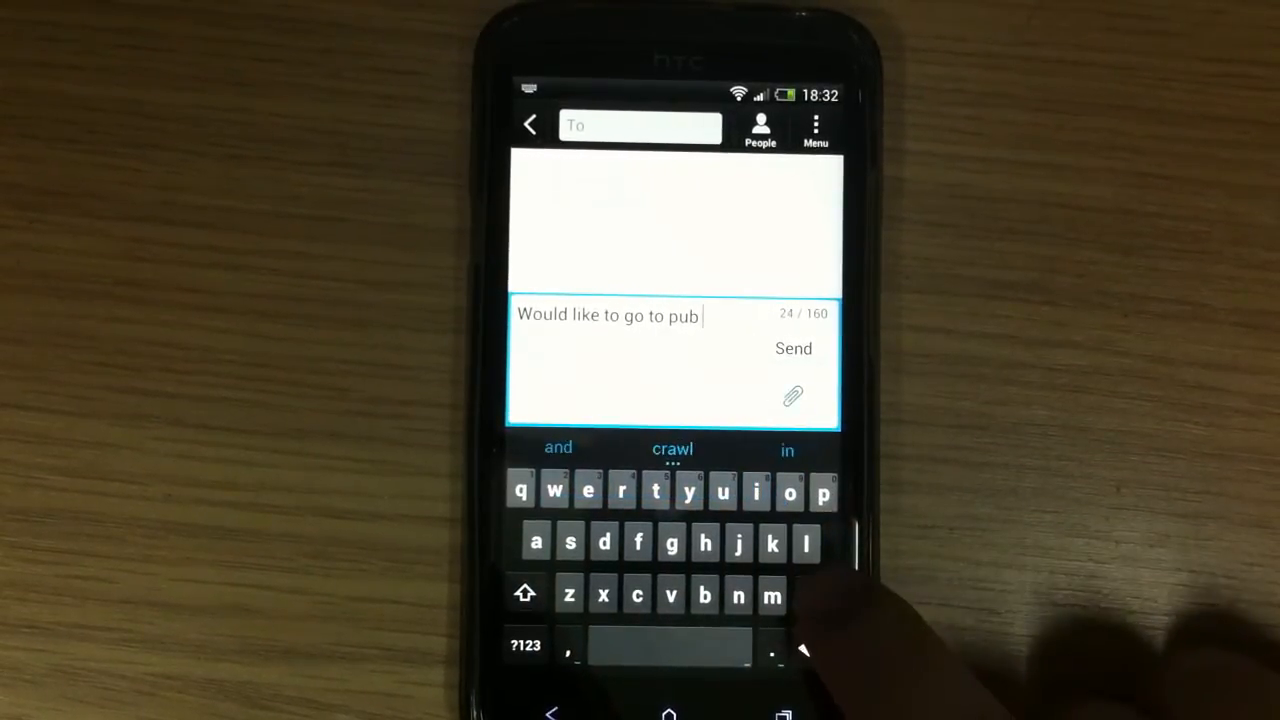
left_click(554, 490)
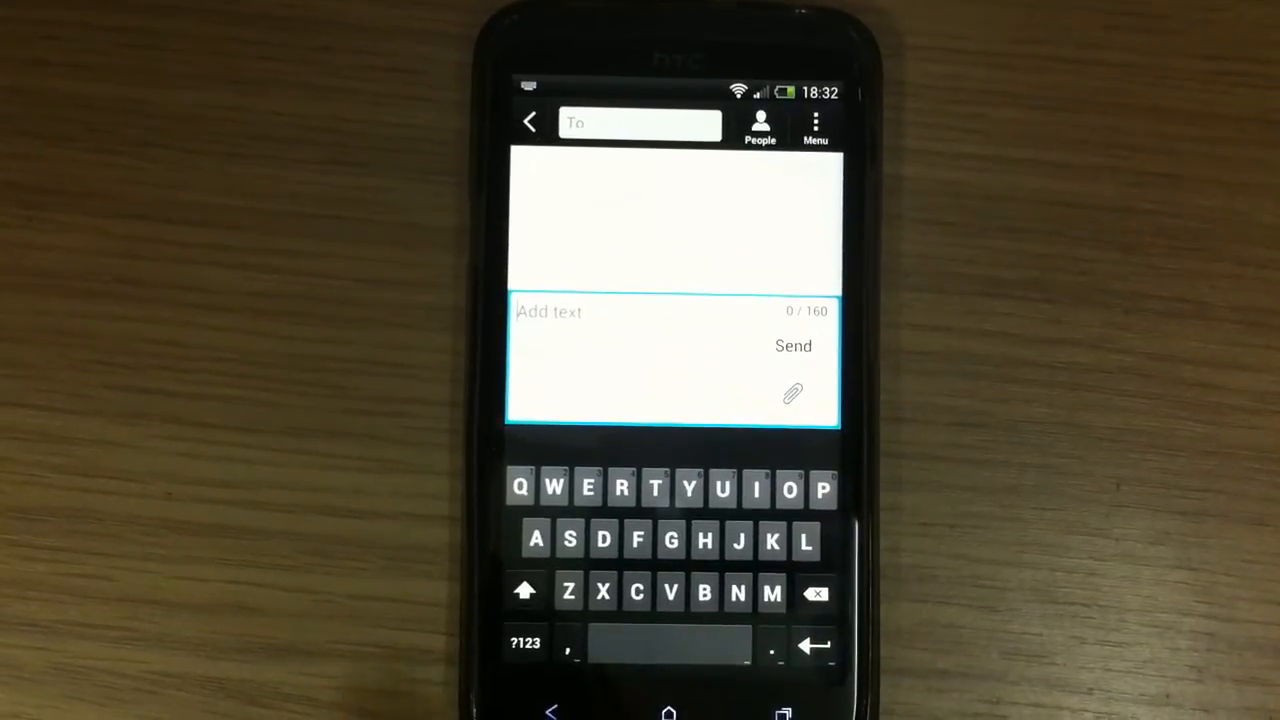
From the keyboard's input options, open Android keyboard settings and then Input languages
left_click(568, 593)
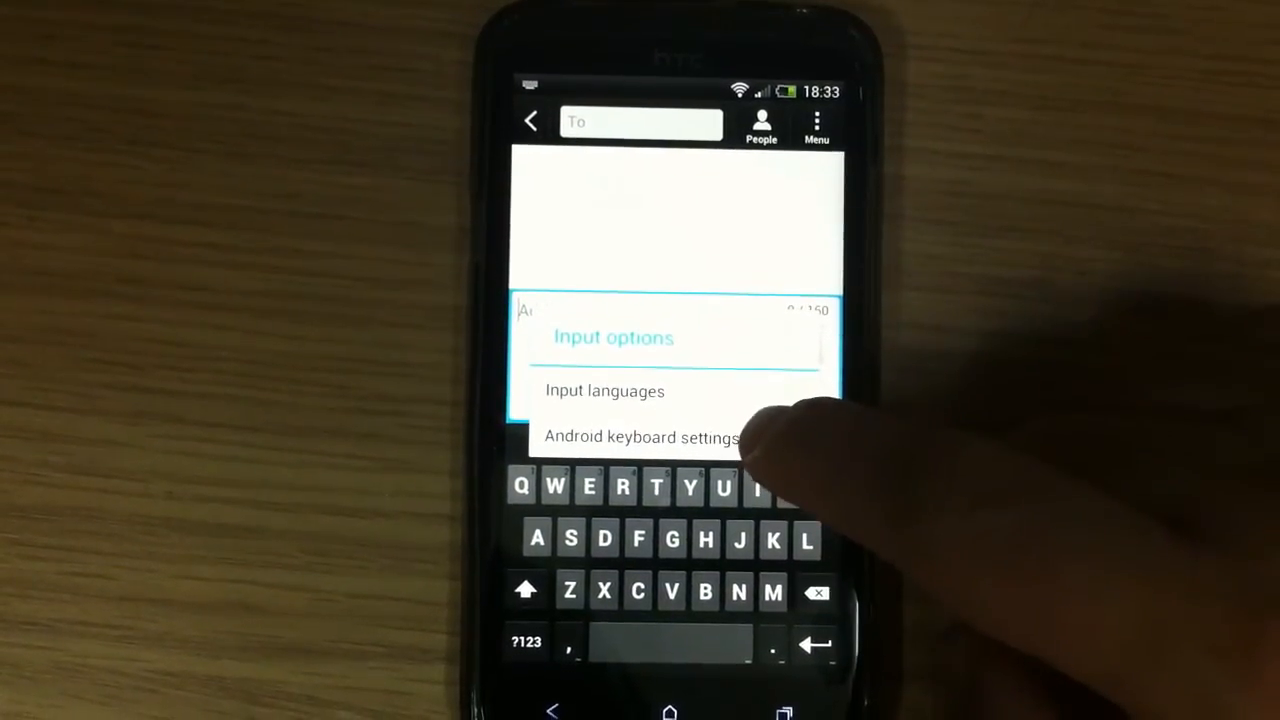
left_click(641, 437)
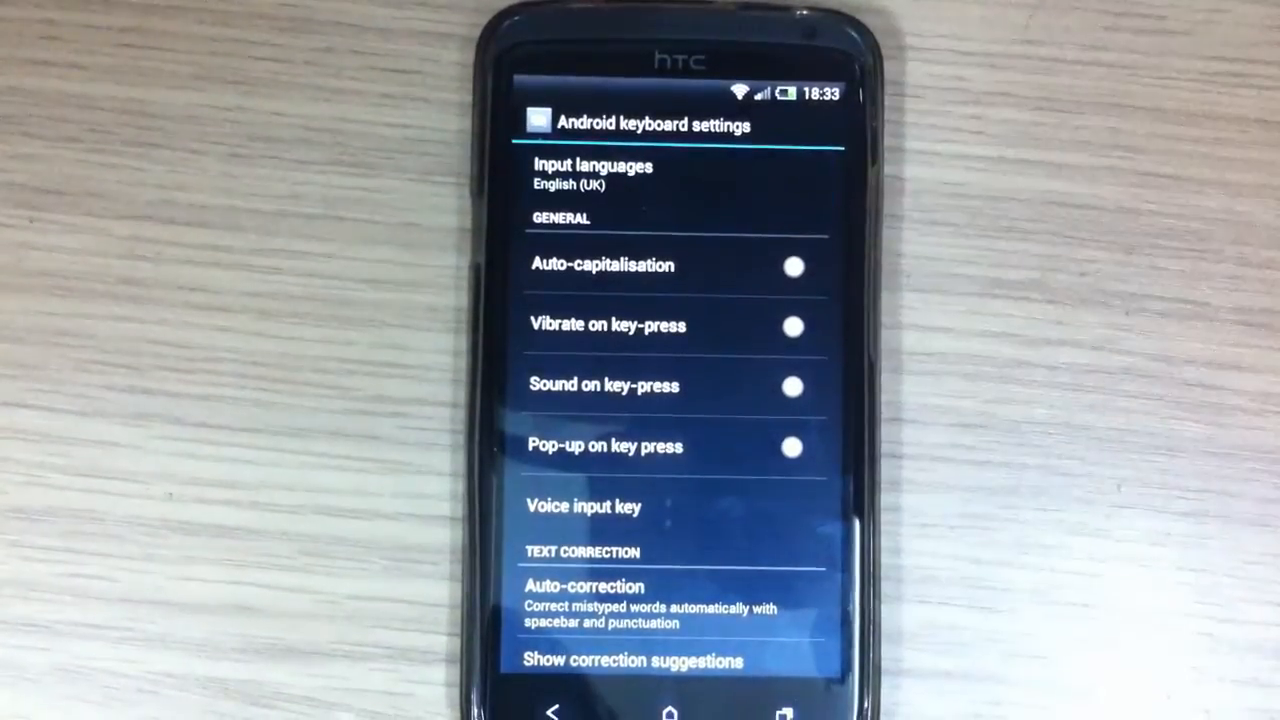
left_click(593, 174)
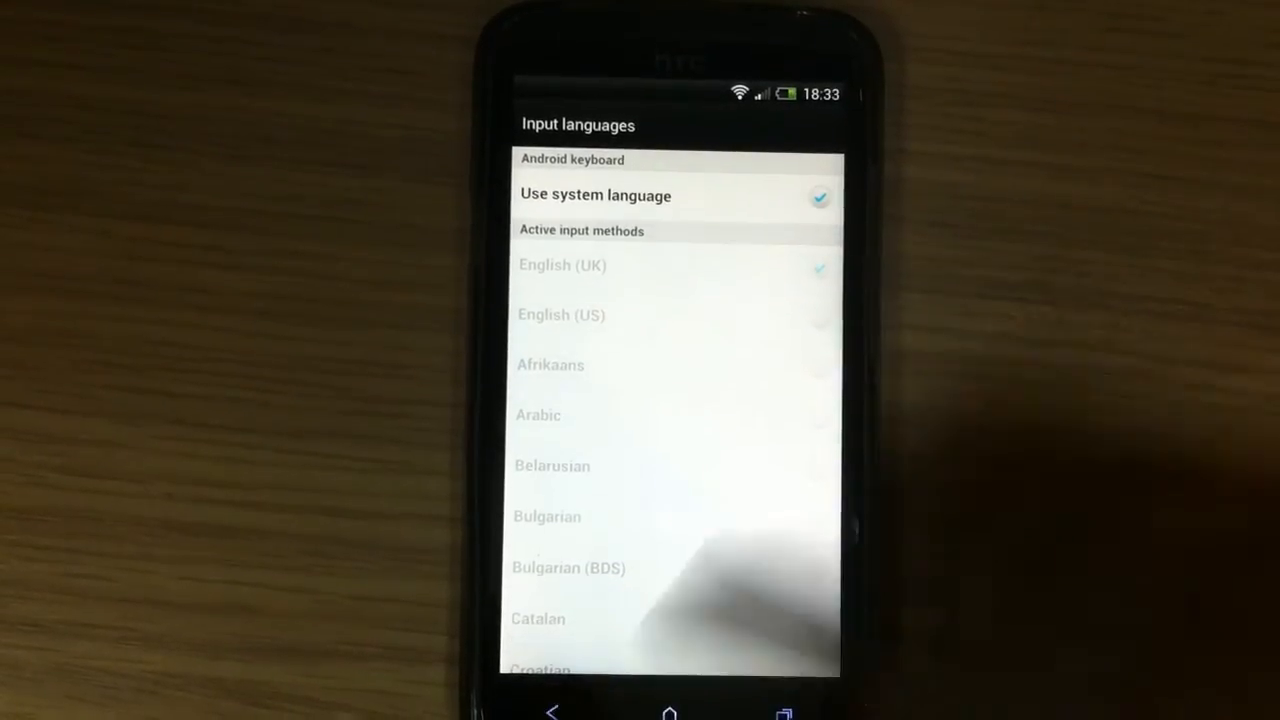
Go back from Input languages to the main Android keyboard settings list
left_click(553, 712)
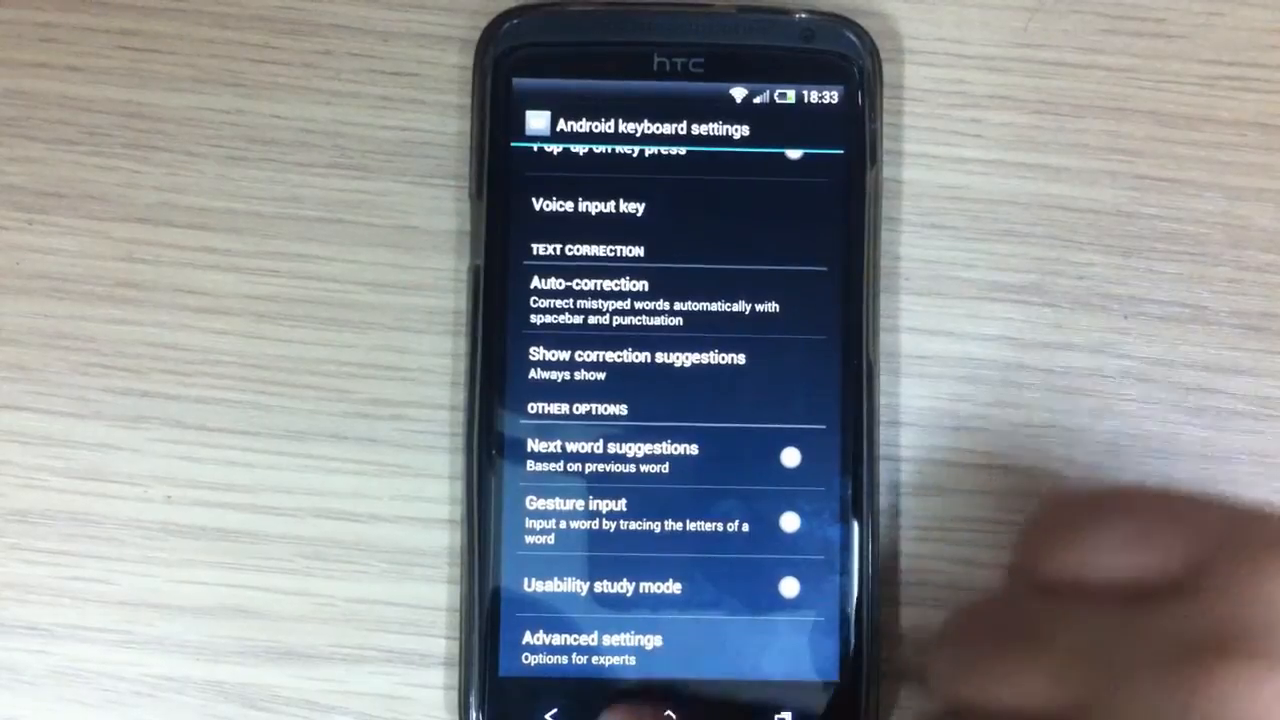
Exit Android keyboard settings to the empty message compose screen
left_click(591, 639)
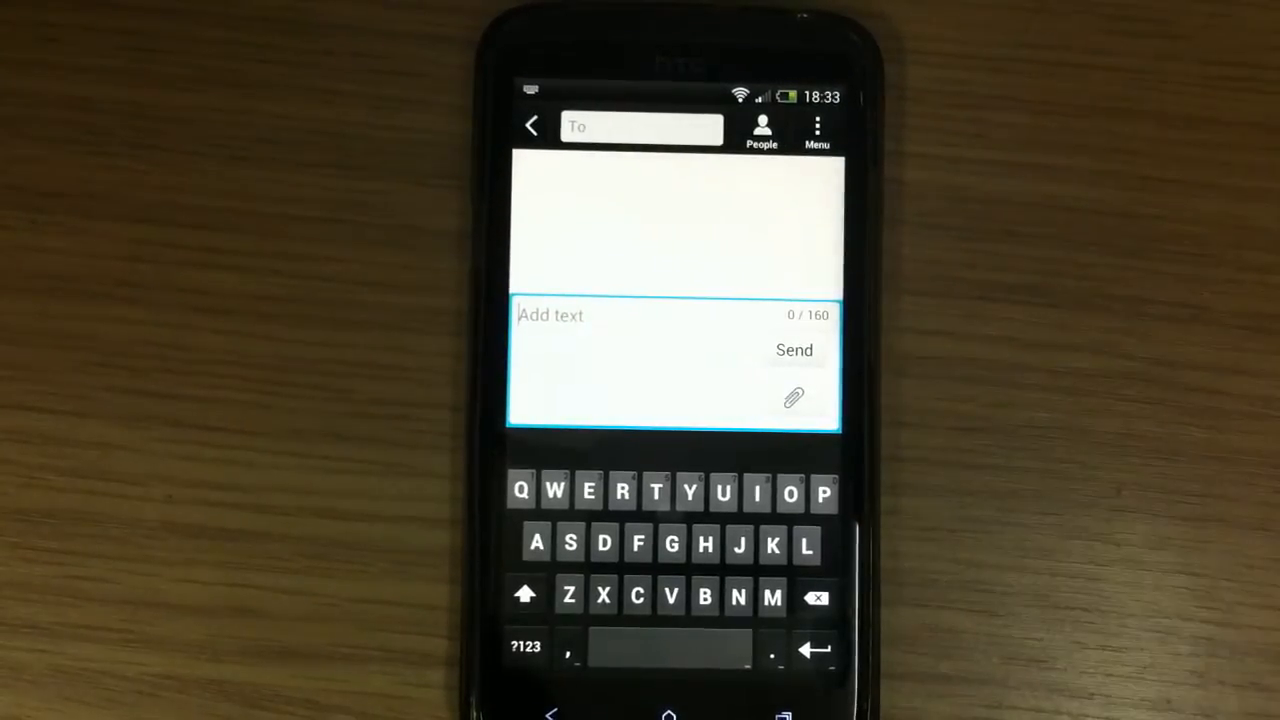
left_click(524, 647)
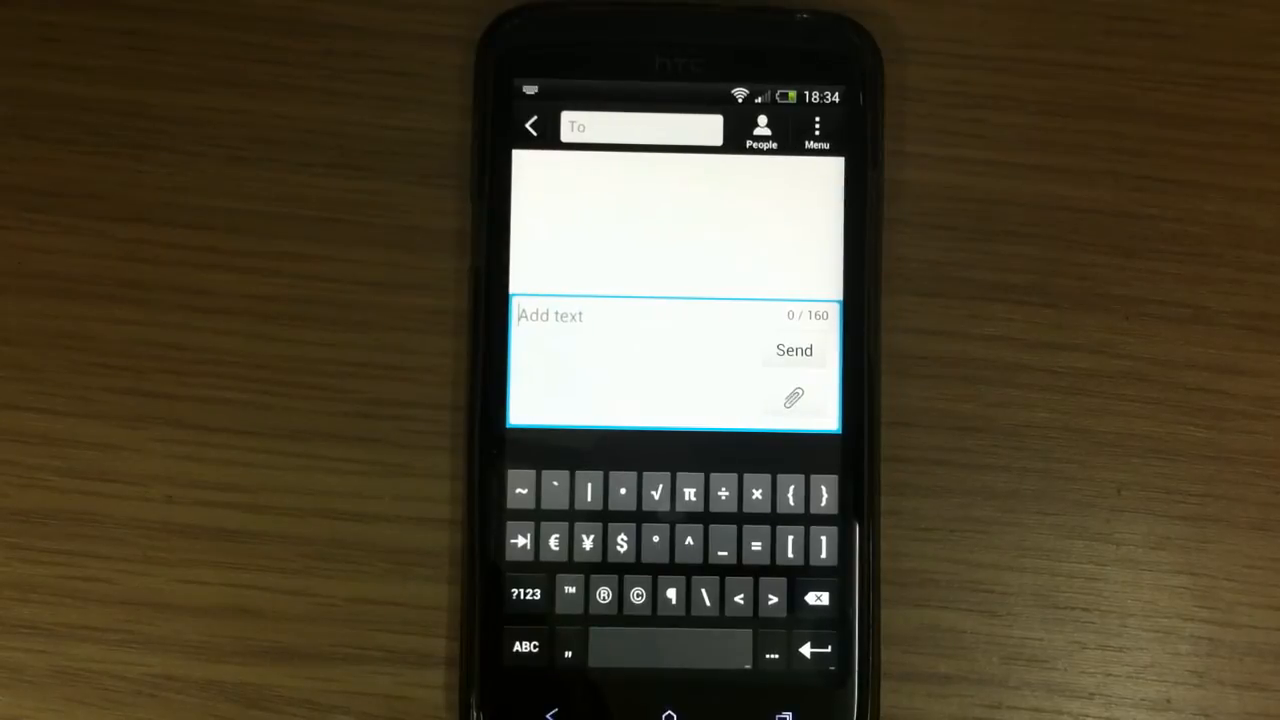
left_click(525, 646)
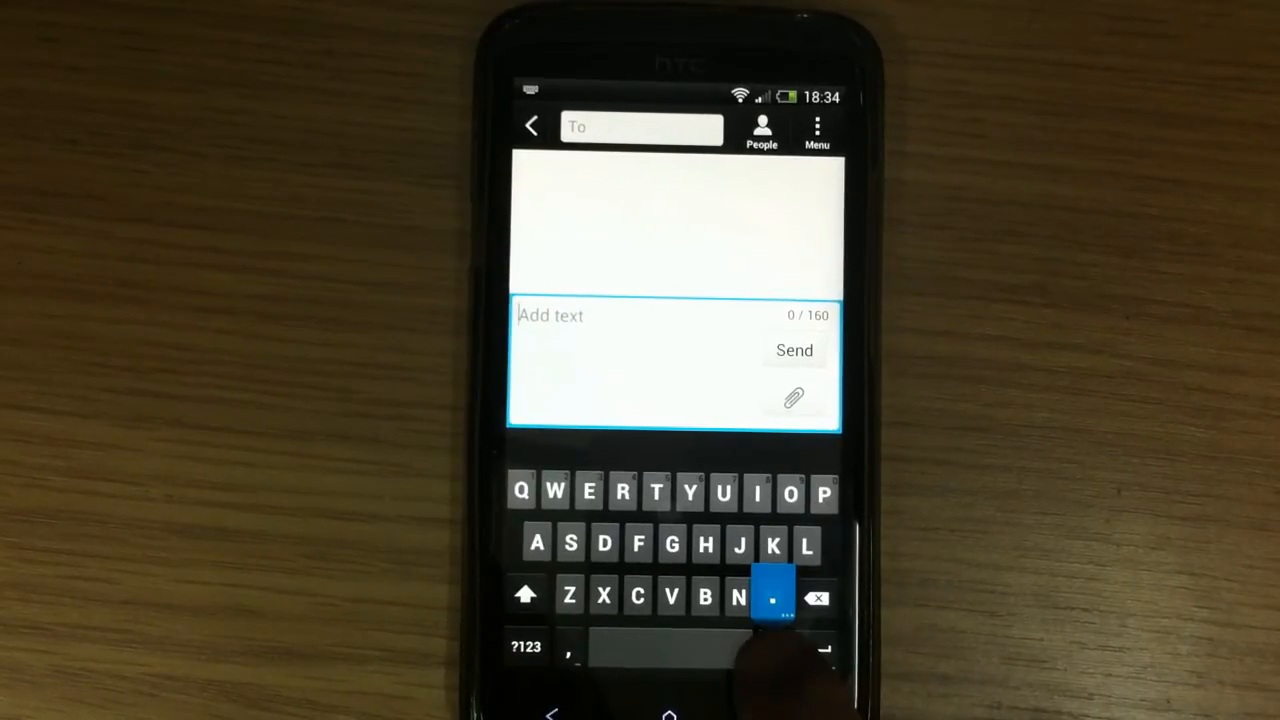